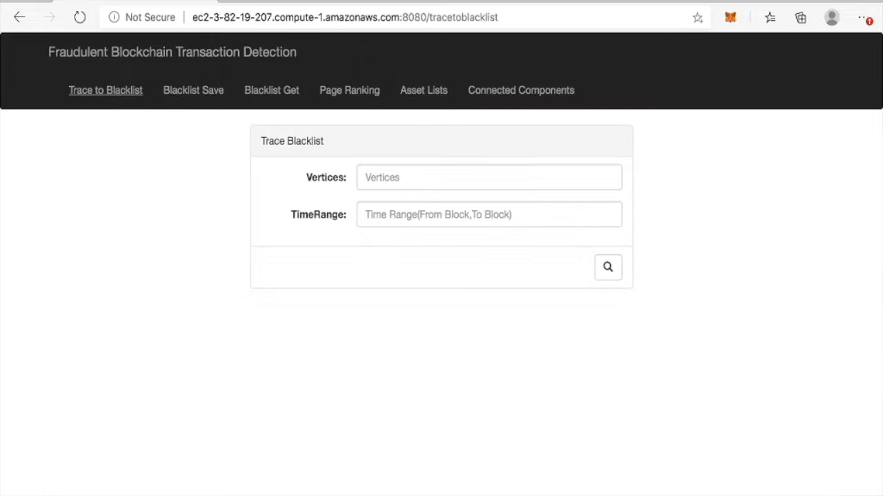
Trace address 0xcf0d6470a4f6023561dc644cf37baceeb630d1da over blocks 7442498,7444185 to a 12-node graph
type("0xcf0d6470a4f6023561dc644cf37baceeb630d1da")
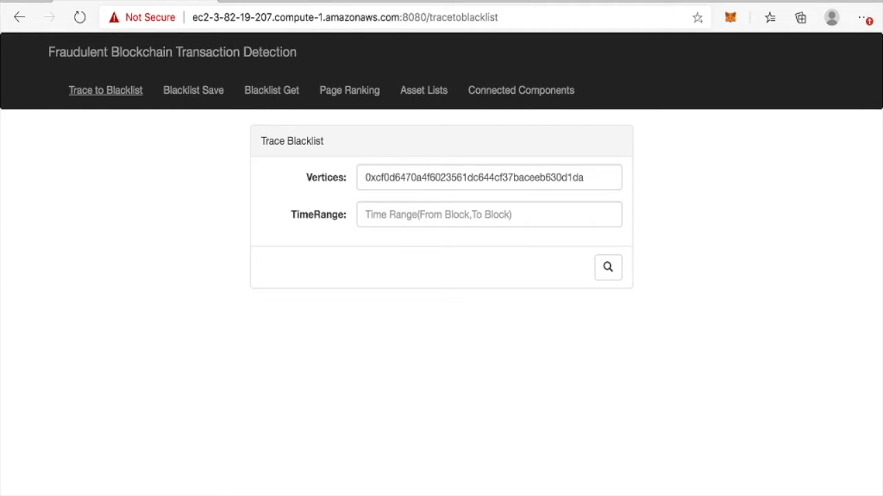
type("7442498,7444185")
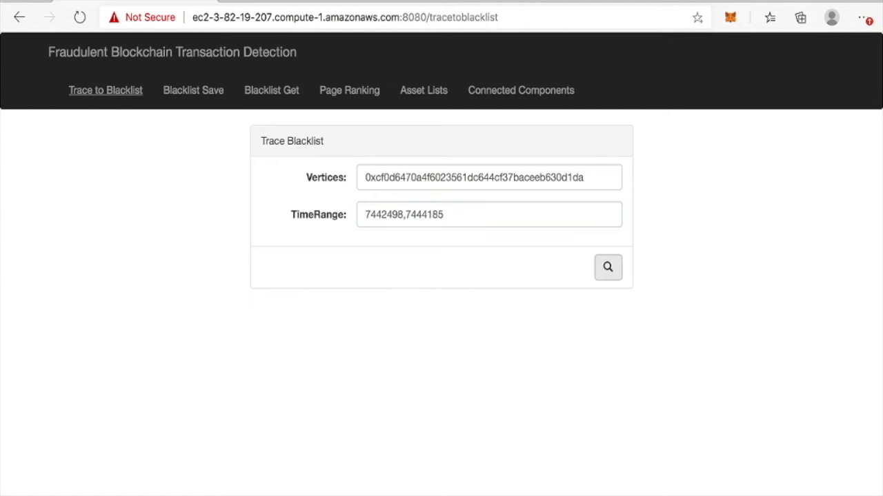
left_click(607, 268)
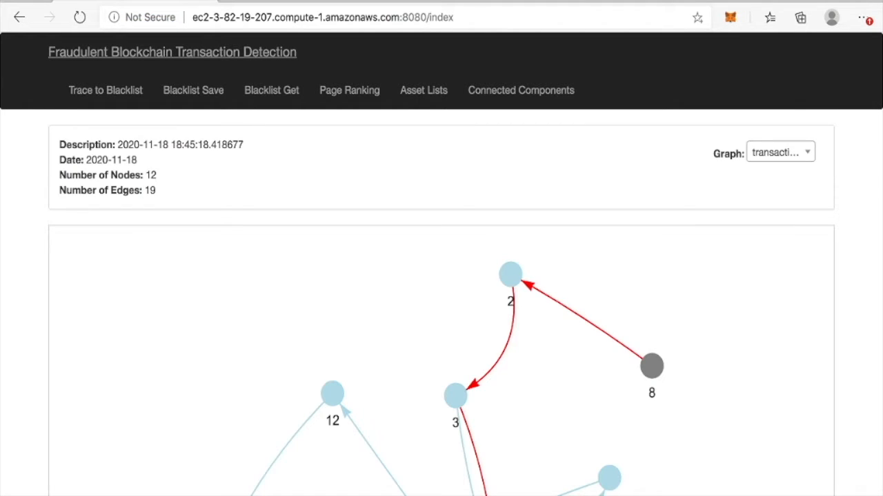
scroll("down", 3)
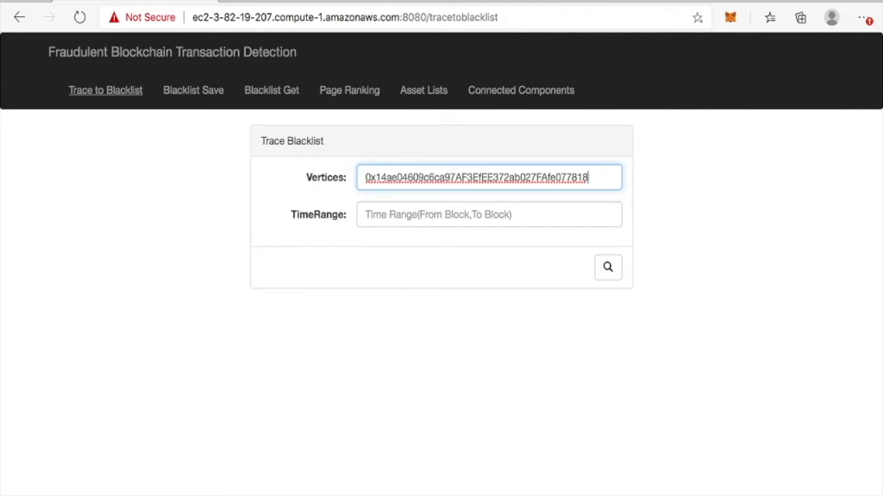
Trace the second address over blocks 9122205,9122475, producing a 7-node, 9-edge graph
type("9122205,9122475")
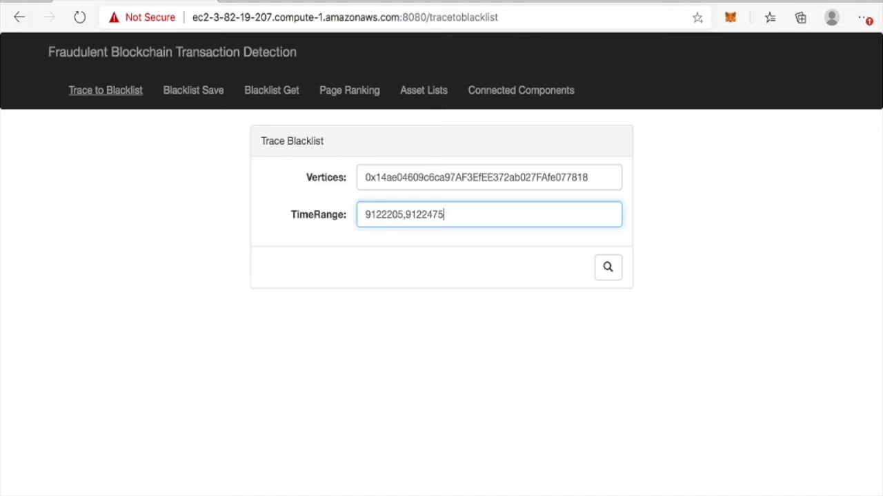
left_click(607, 268)
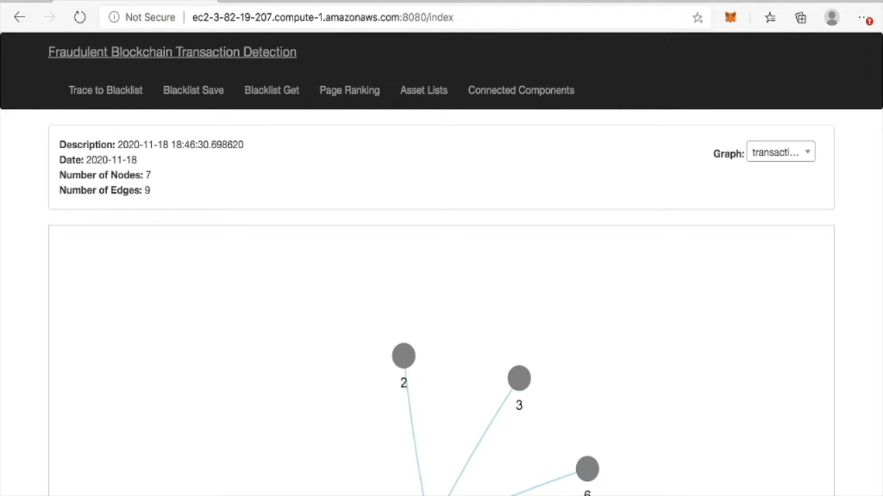
scroll("down", 3)
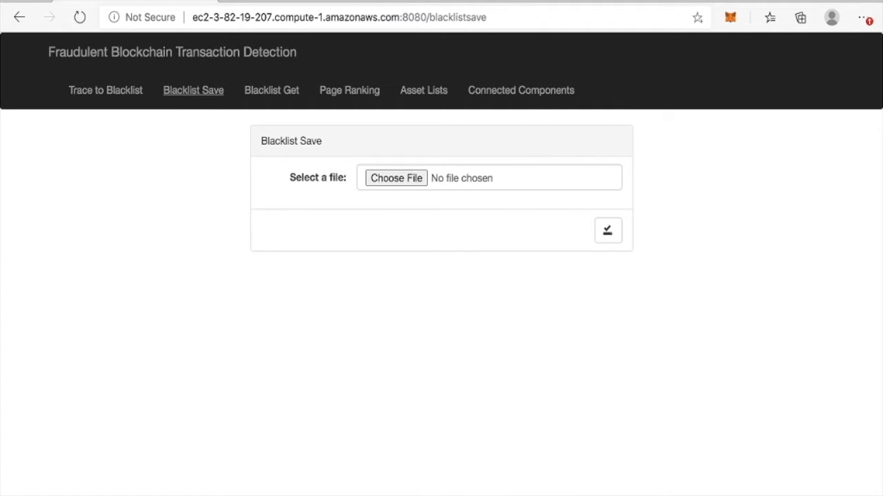
Review the stored blacklist of flagged addresses via Blacklist Get
left_click(271, 91)
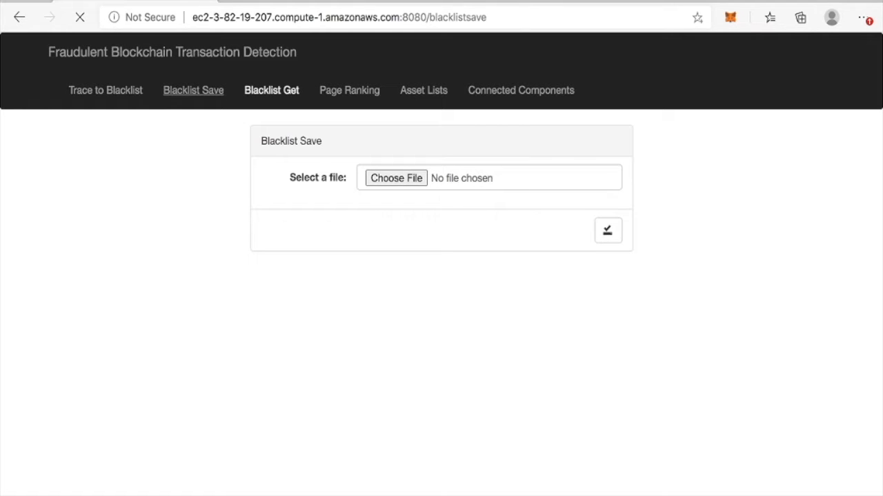
left_click(270, 91)
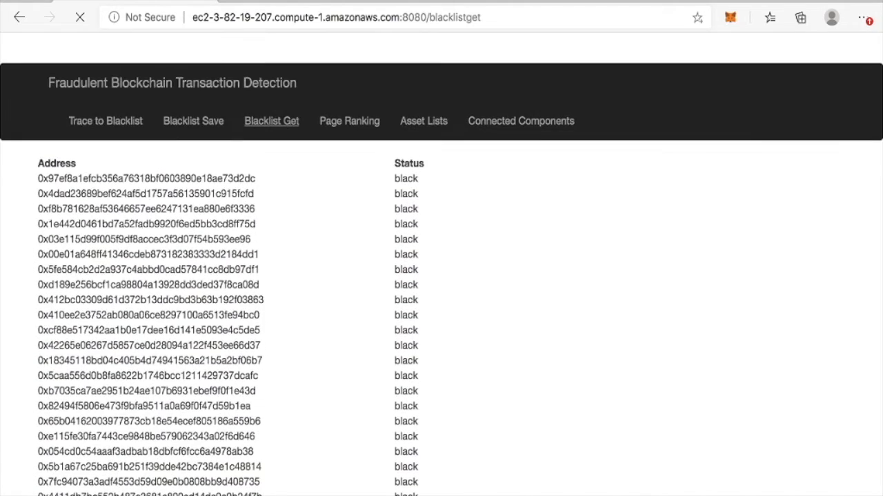
scroll("down", 3)
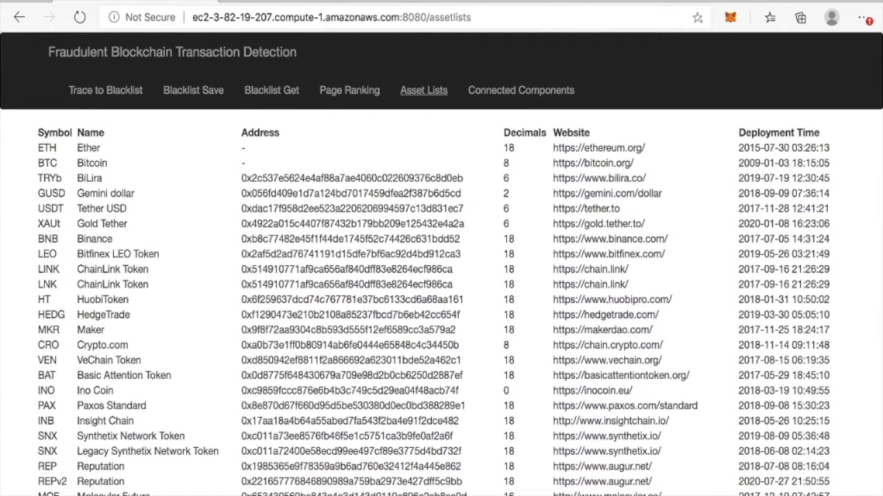
Select ETH in the token asset list and move on to Page Ranking
double_click(47, 148)
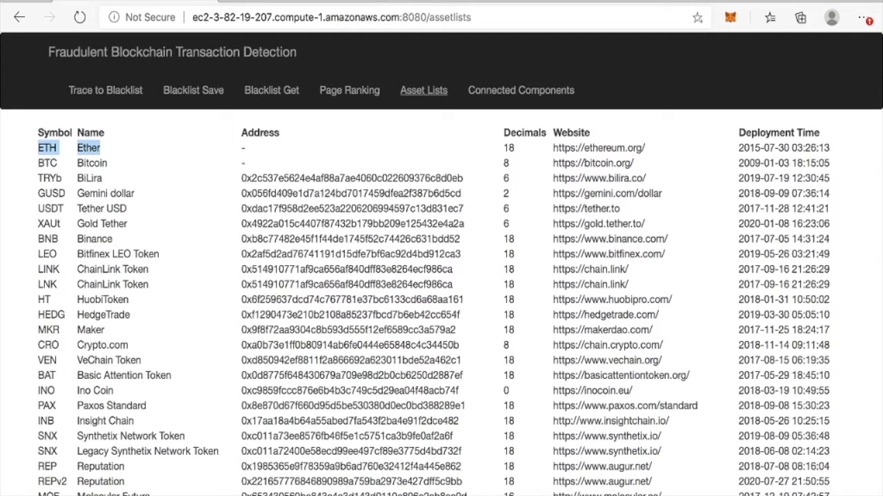
left_click(349, 91)
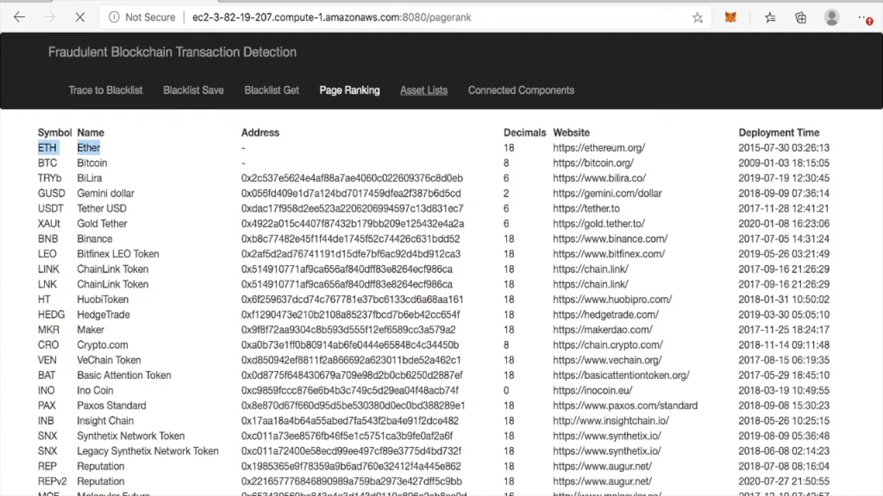
Search PageRank ranks 1,10 and copy the rank-1 address from the top ten
left_click(347, 91)
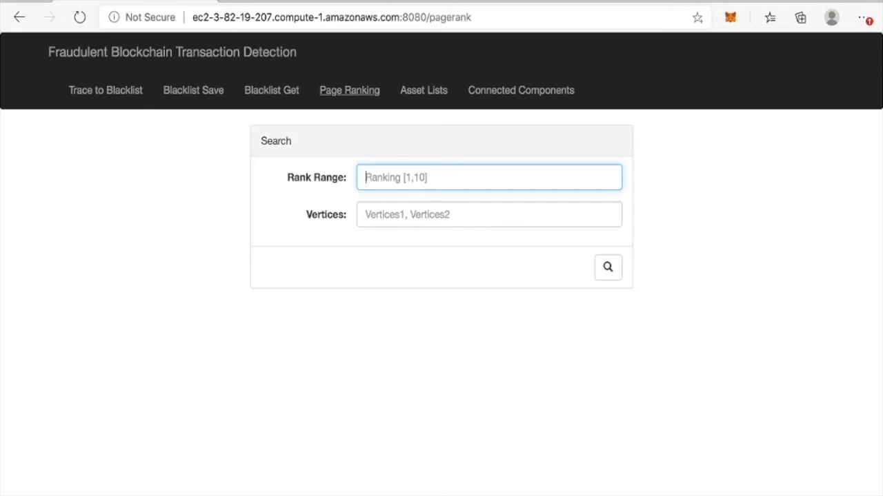
type("1,10")
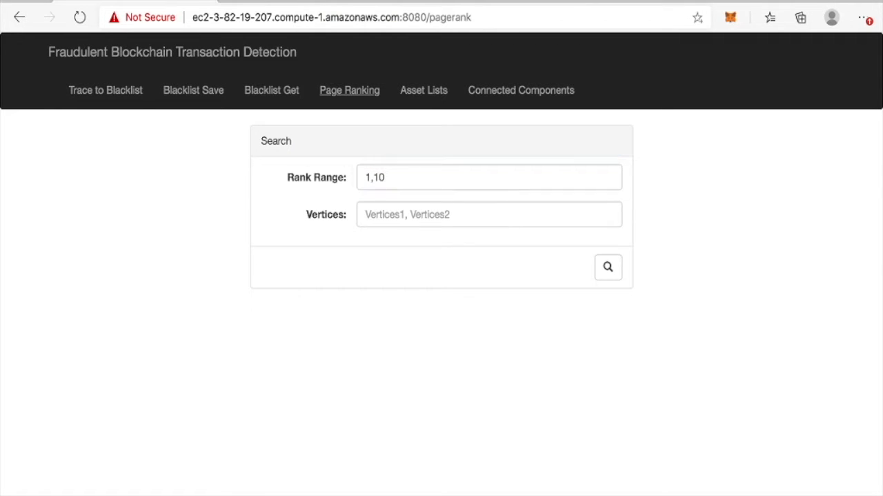
left_click(607, 268)
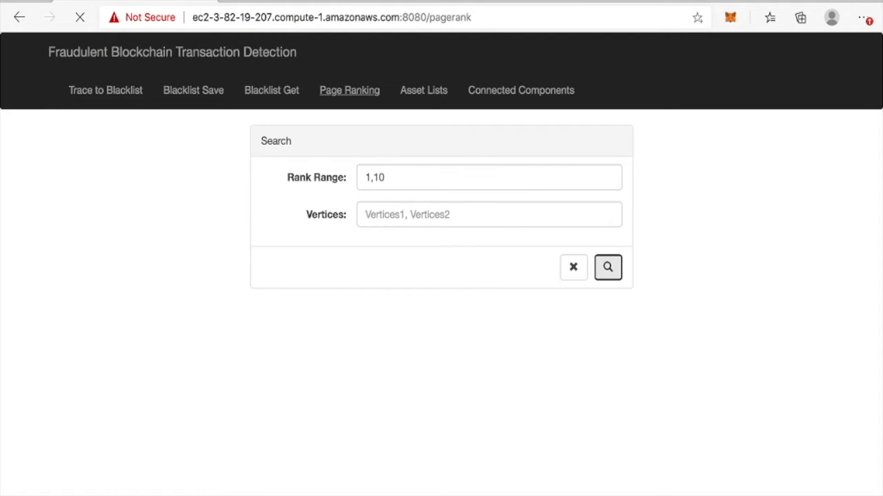
left_click(607, 268)
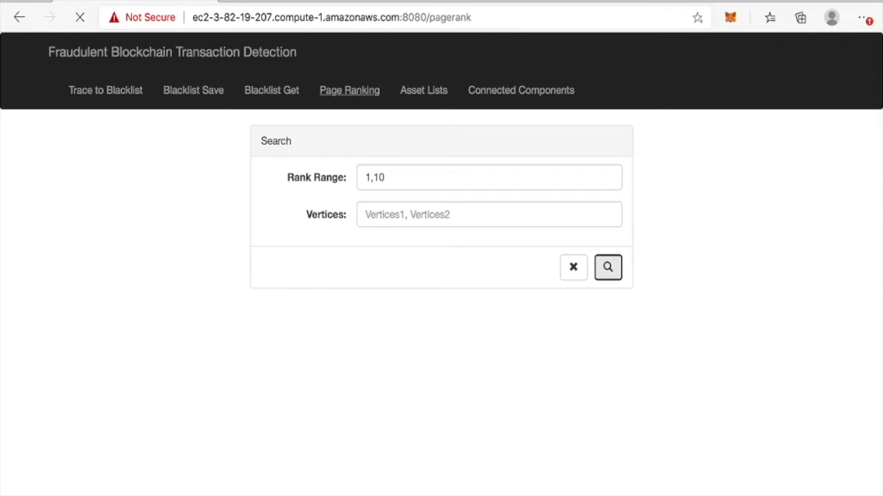
left_click(607, 268)
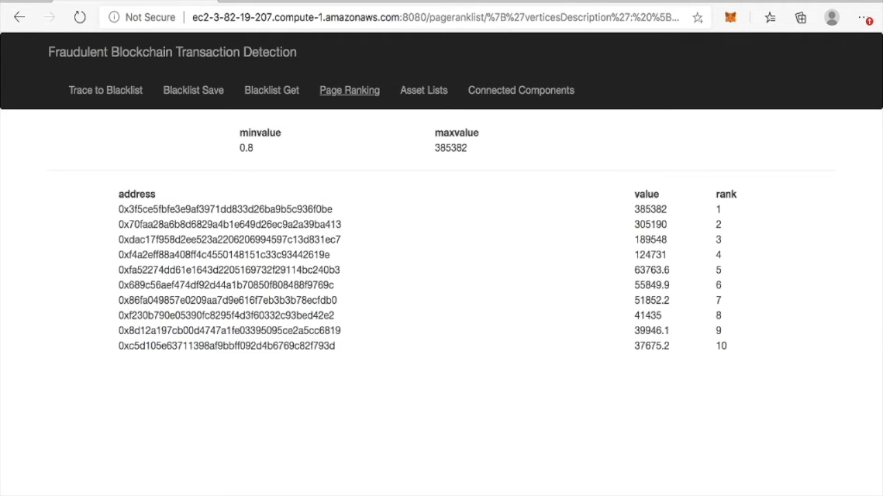
double_click(224, 209)
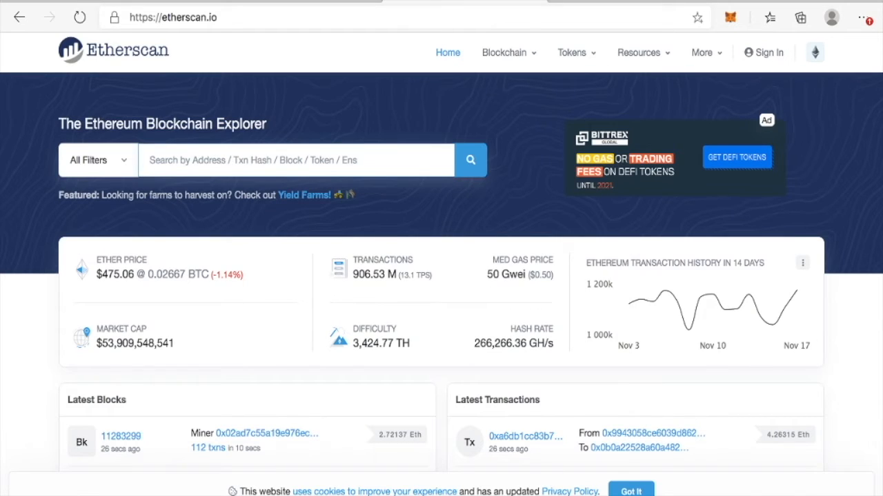
Look up 0x3f5ce5fbfe3e9af3971dd833d26ba9b5c936f0be on Etherscan, confirming it is a Binance wallet
type("0x3f5ce5fbfe3e9af3971dd833d26ba9b5c936f0be")
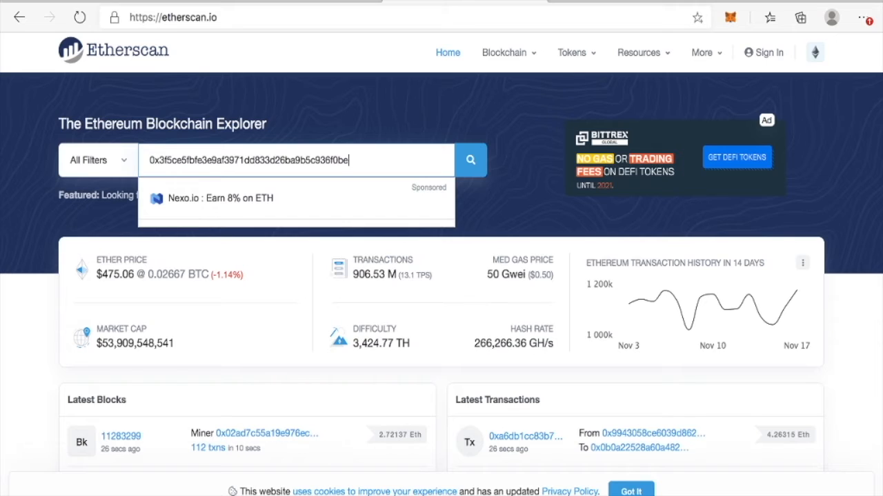
left_click(470, 160)
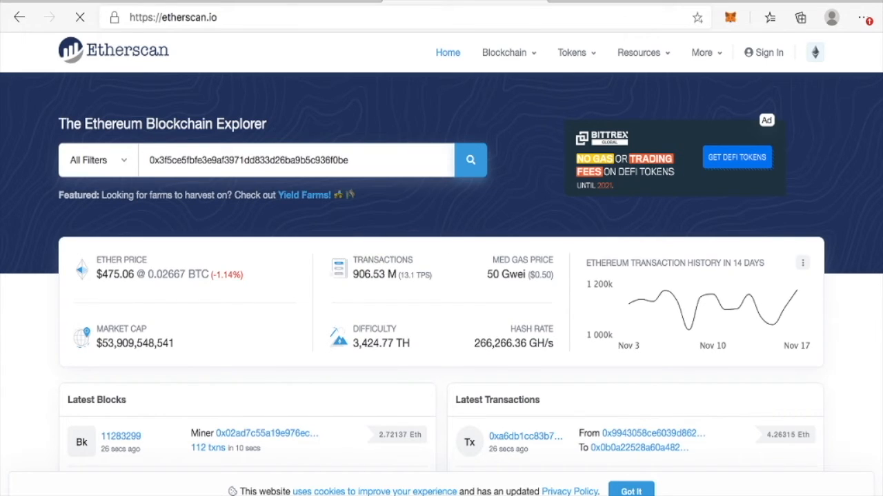
left_click(471, 160)
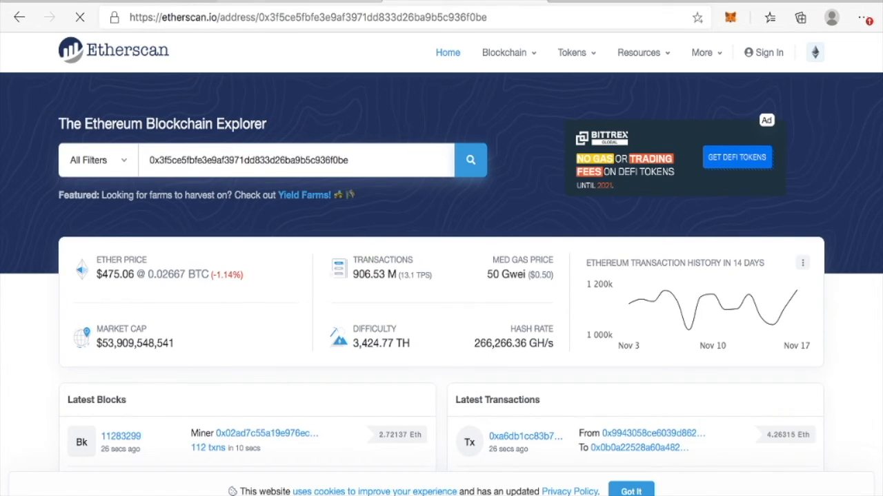
left_click(471, 160)
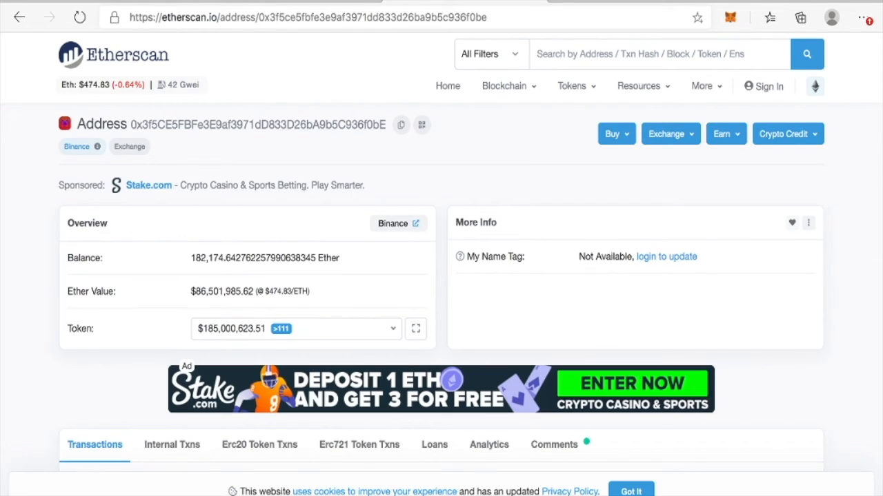
mouse_move(77, 146)
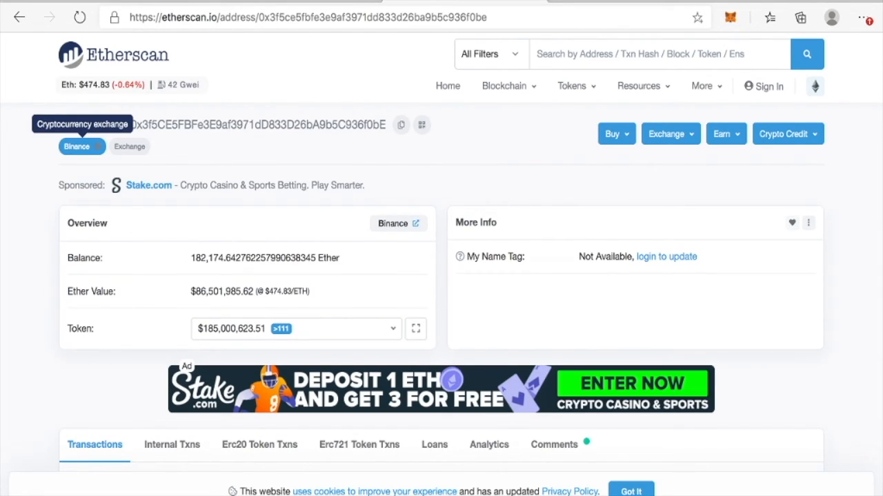